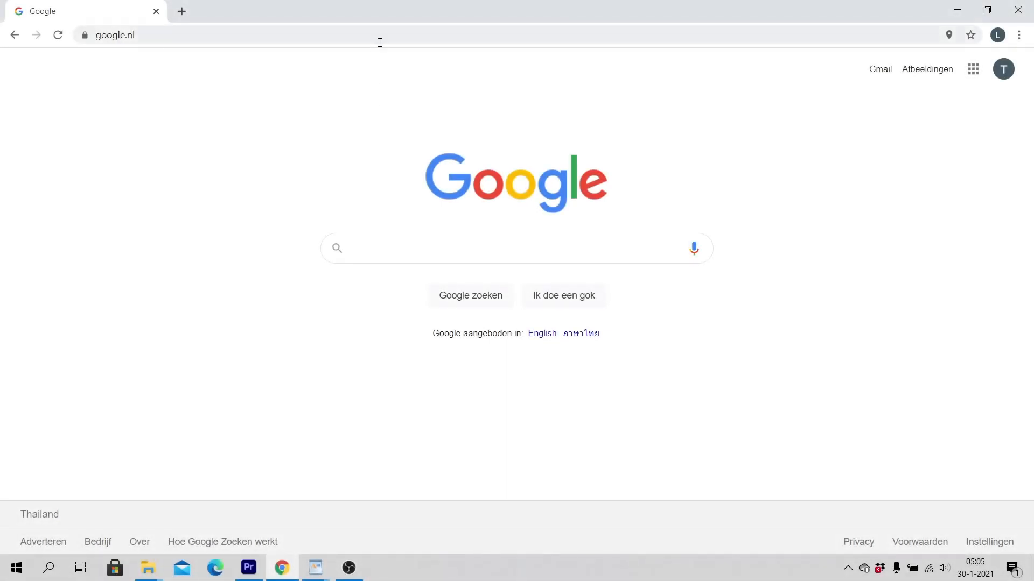
text(www.youtube.com)
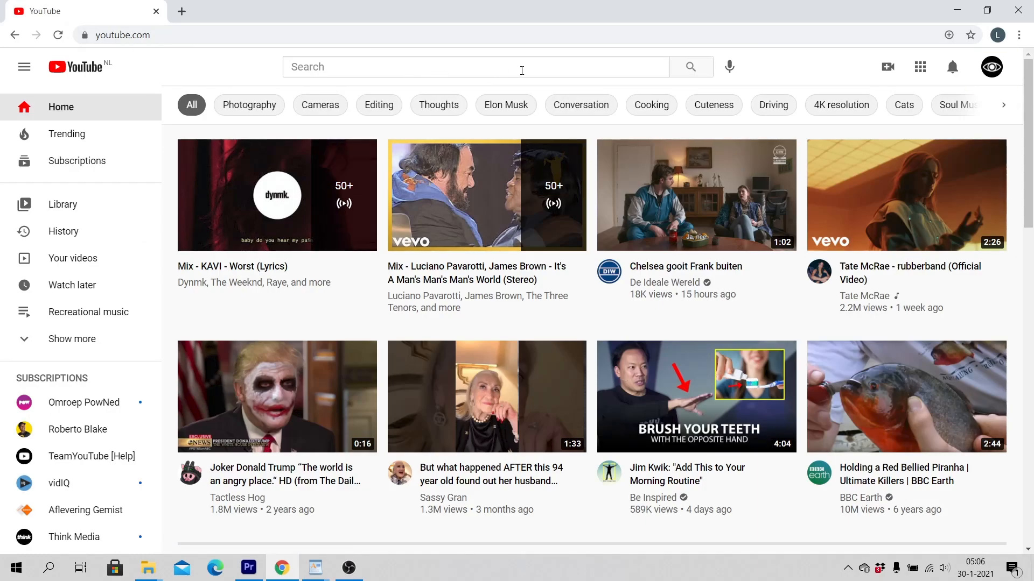
From the profile avatar menu, reach the Restricted Mode settings and switch the toggle off
click(990, 66)
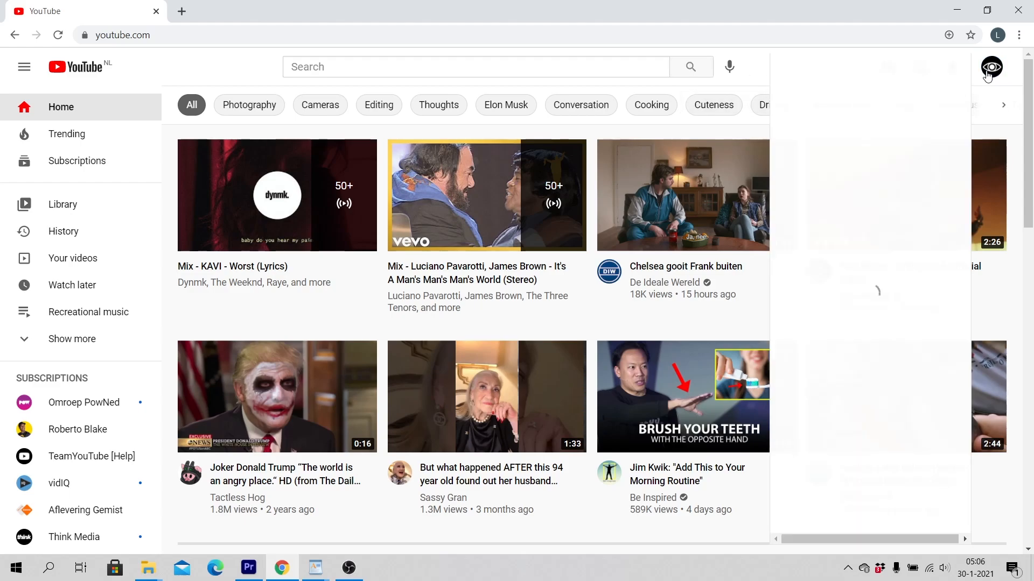
click(991, 67)
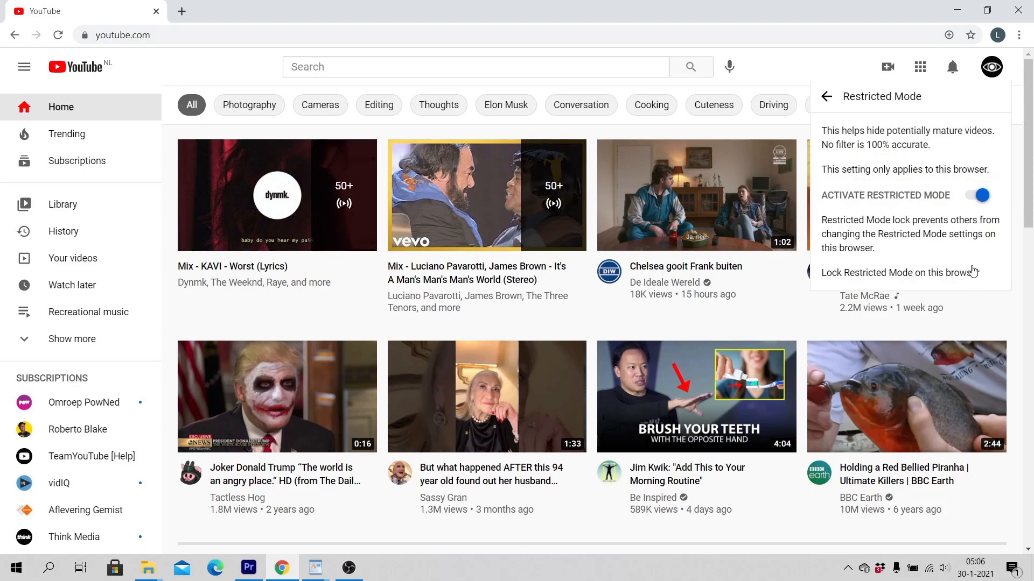
click(976, 195)
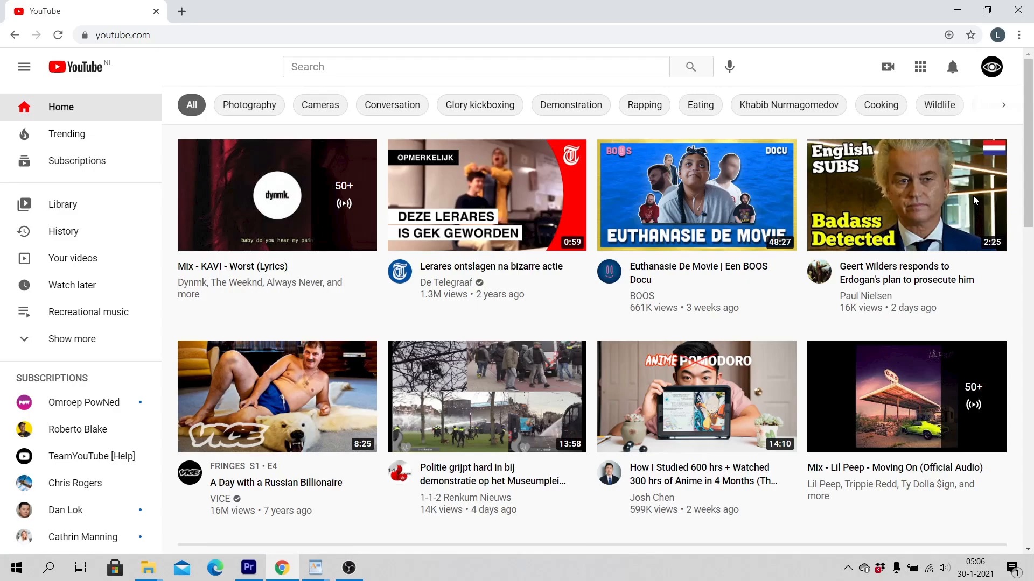
mouse_move(945, 121)
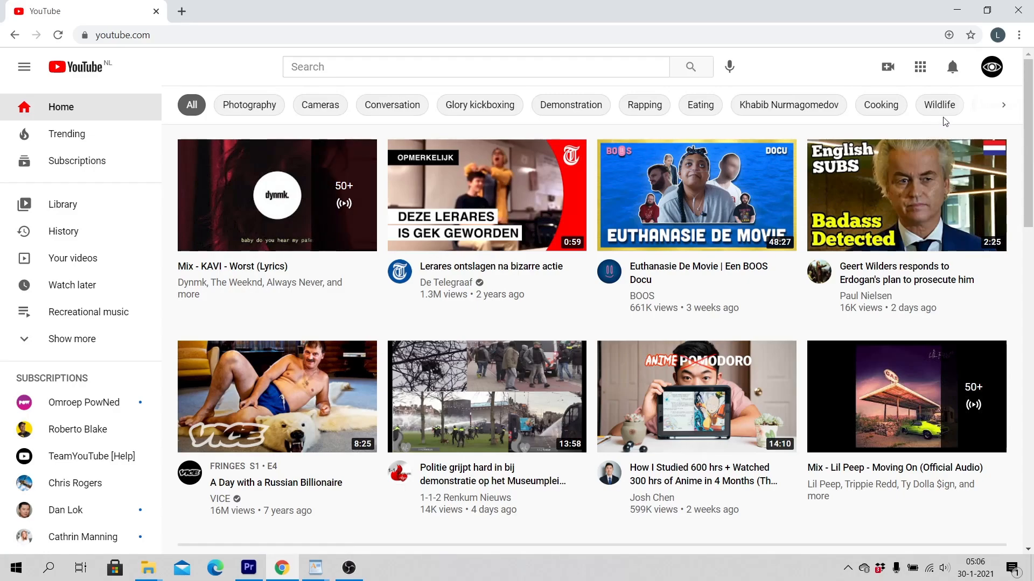
Confirm the profile menu now reads Restricted Mode: Off over the refreshed home feed
click(990, 67)
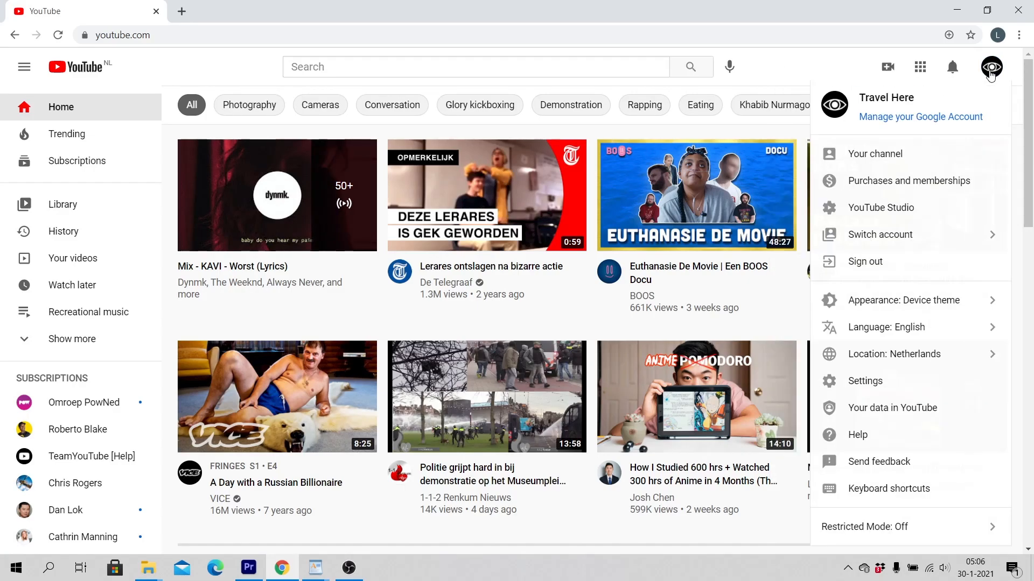